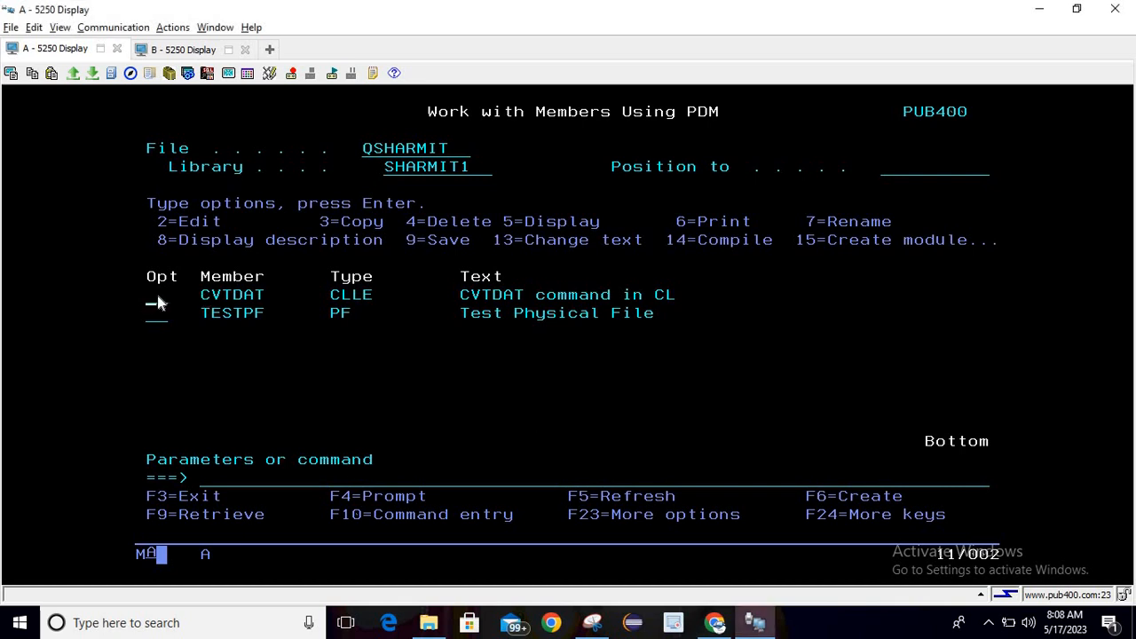
mouse_move(273, 329)
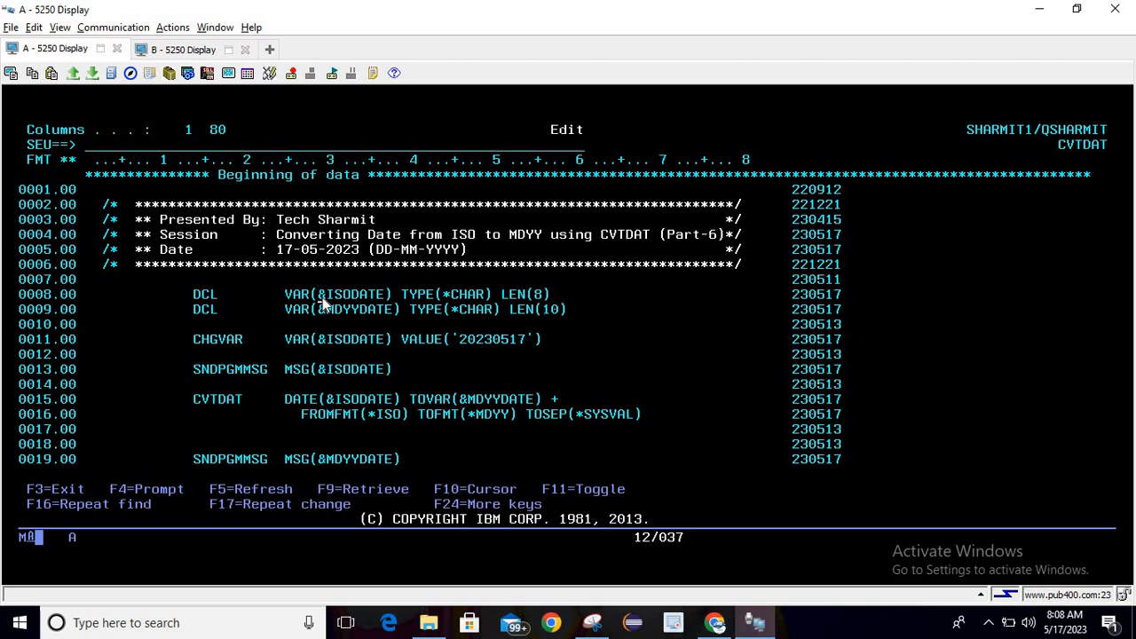
key(f4)
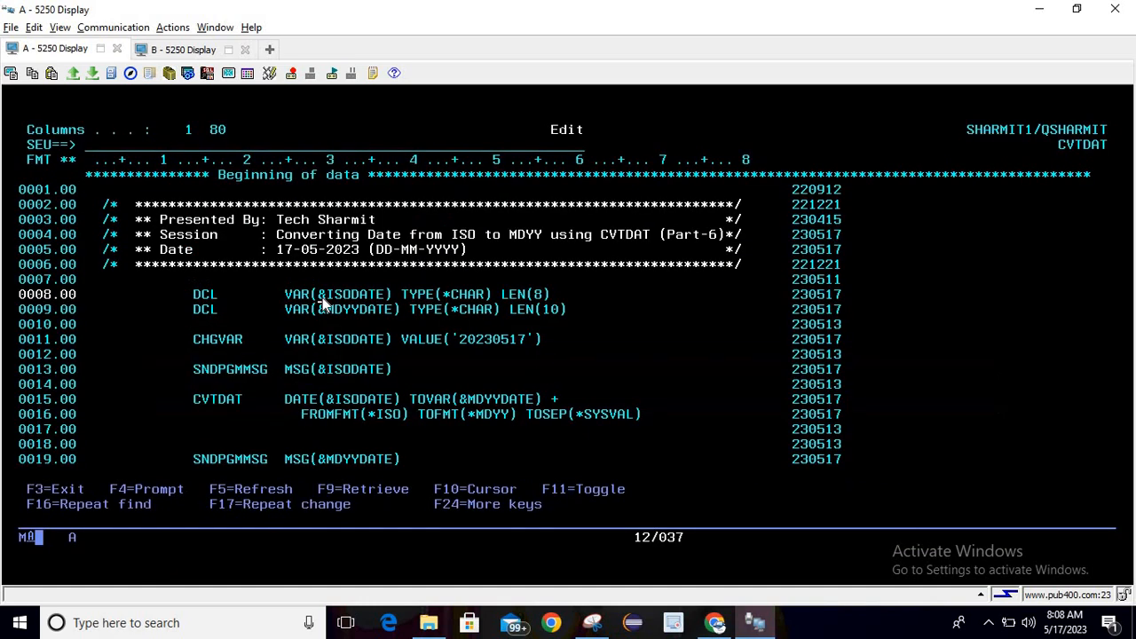
key(Down)
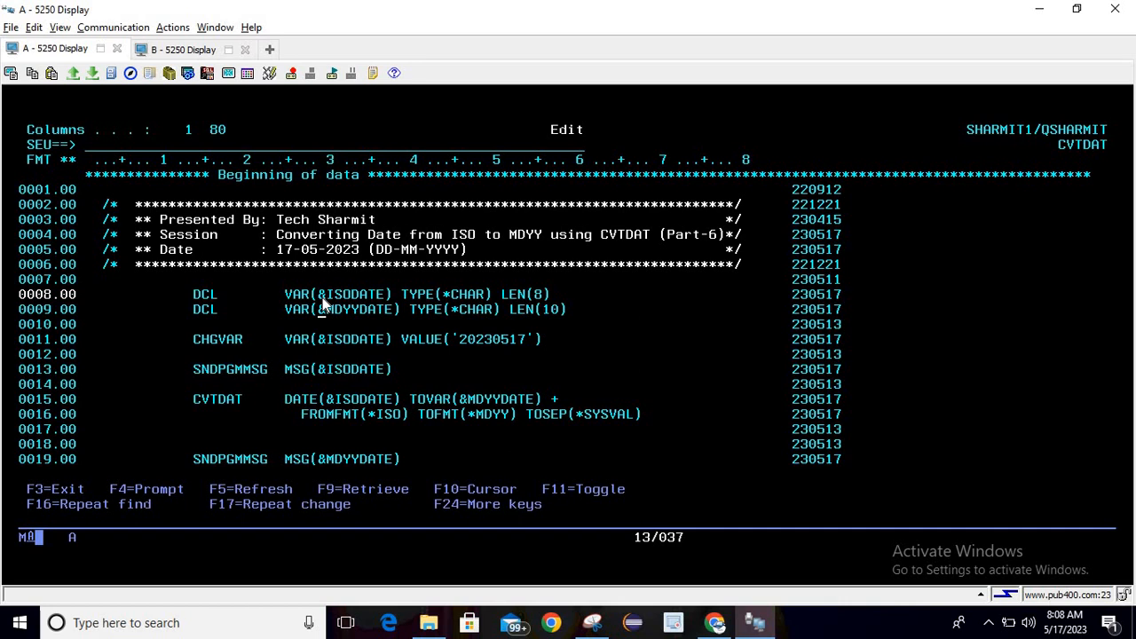
key(f4)
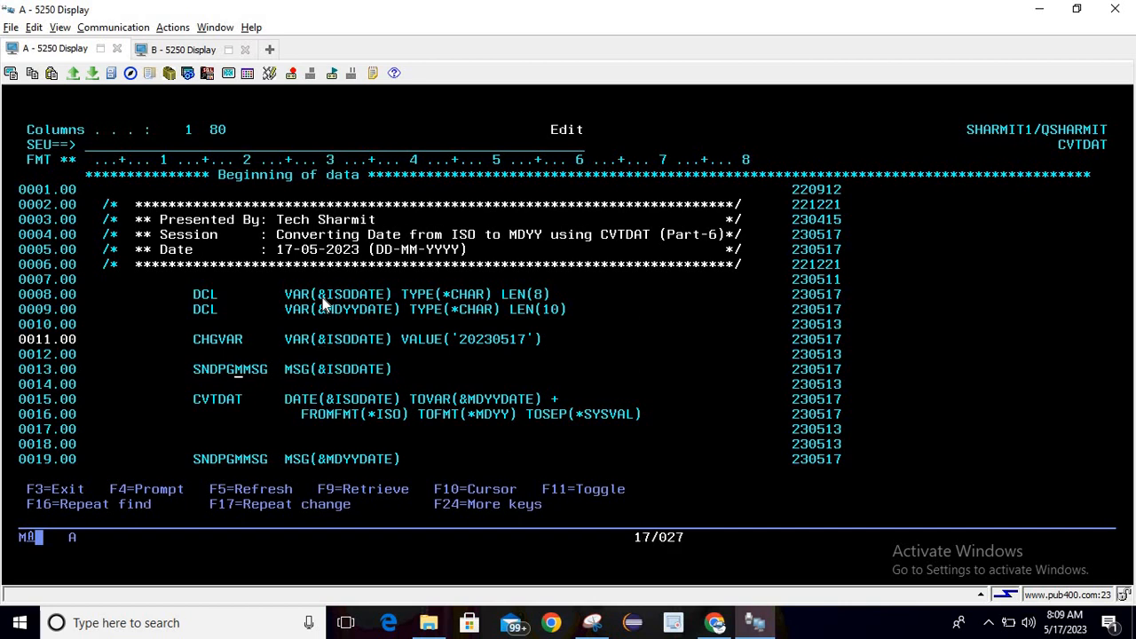
key(f4)
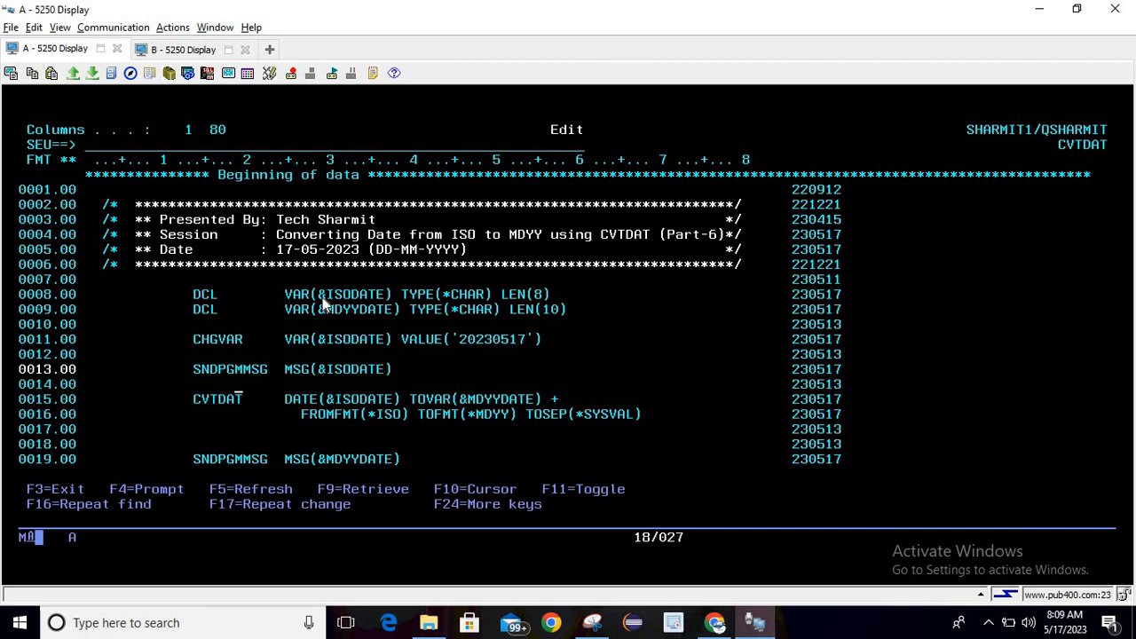
key(Up)
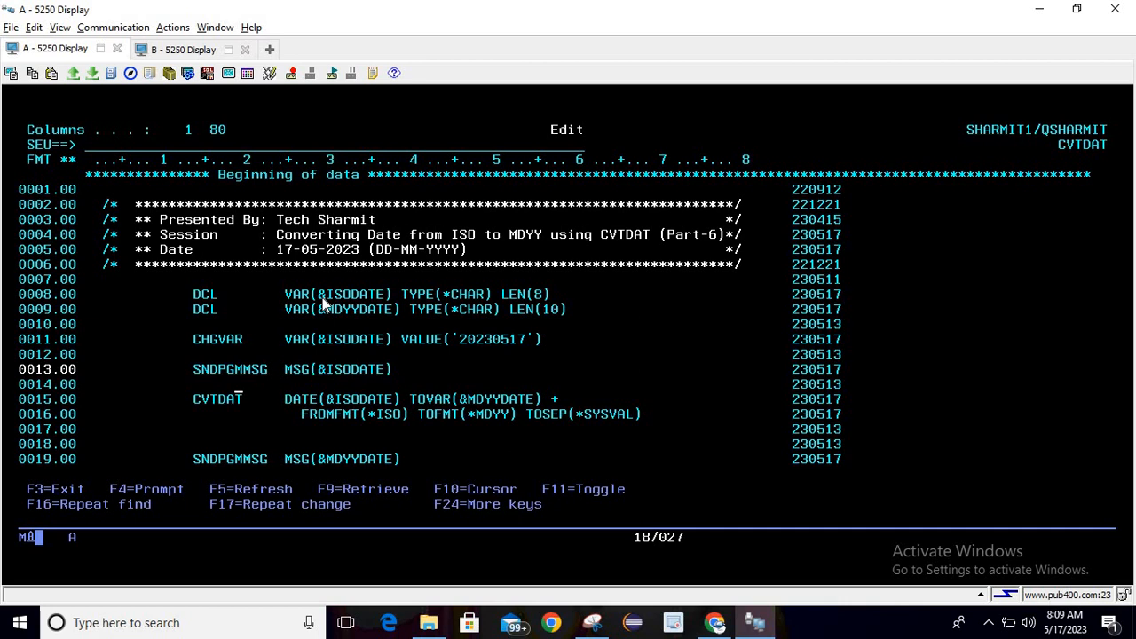
key(Down)
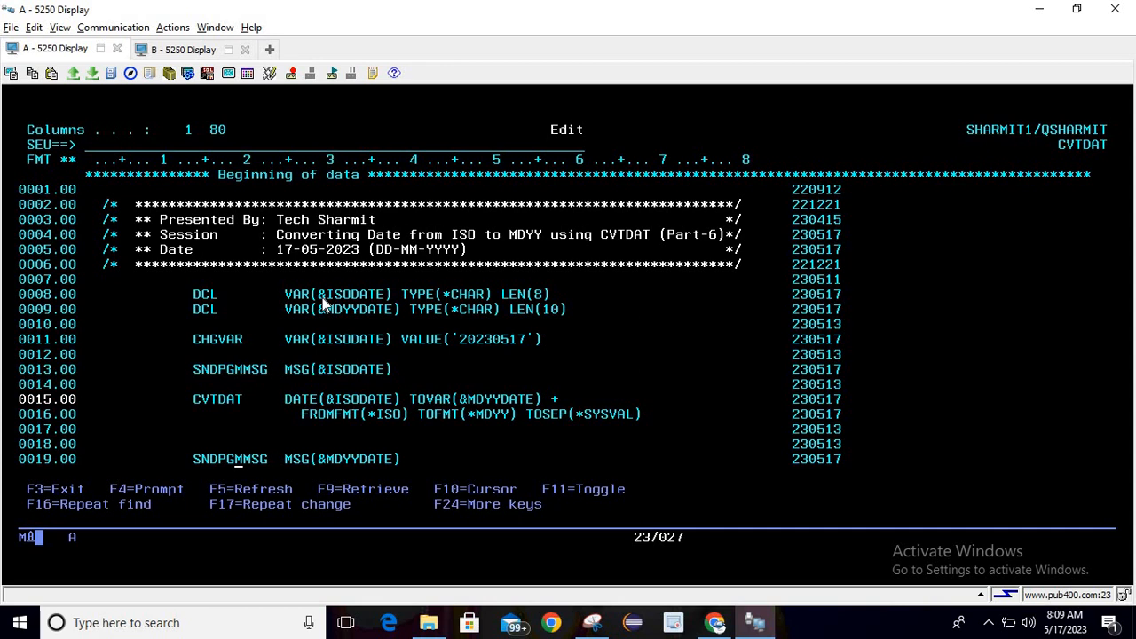
key(f4)
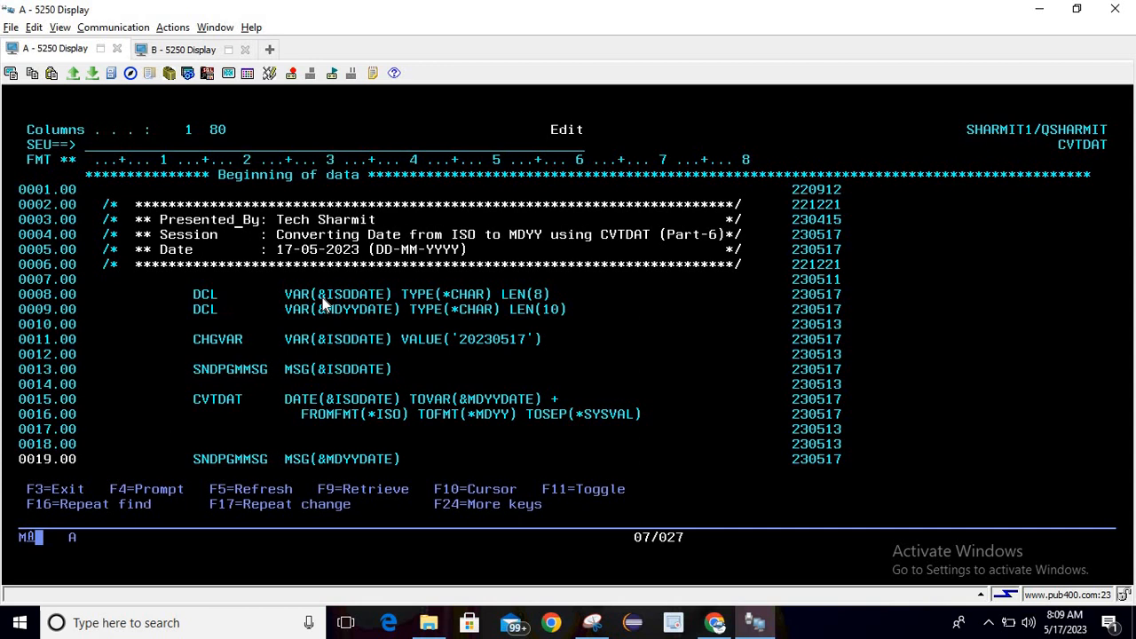
Step: Exit the editor back to the member list showing CVTDAT and TESTPF
text(fil)
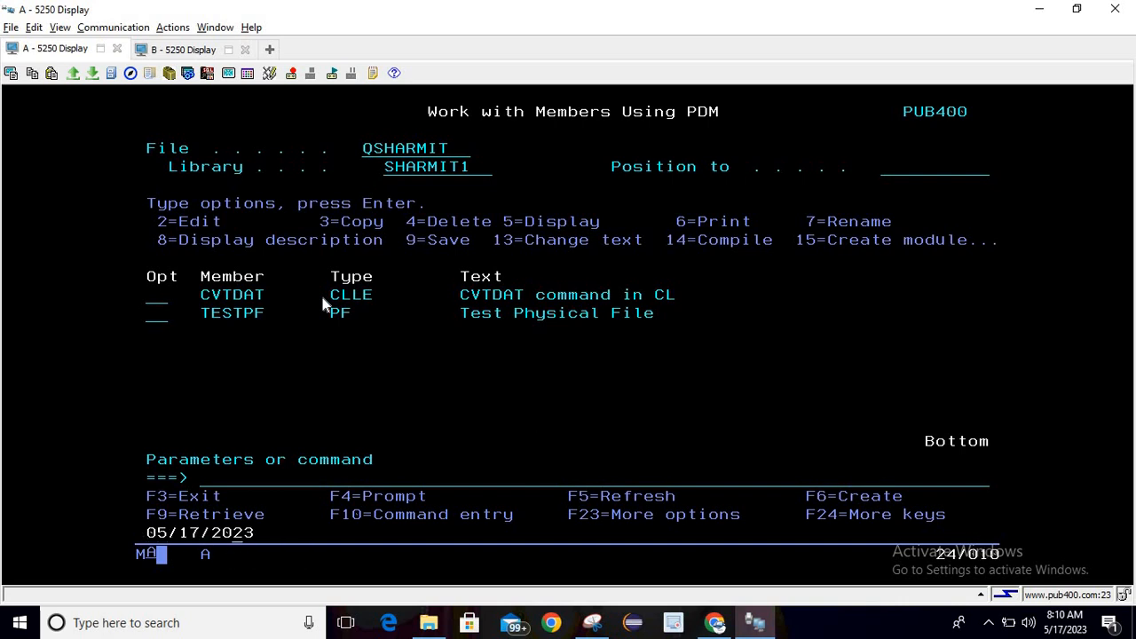
mouse_move(149, 540)
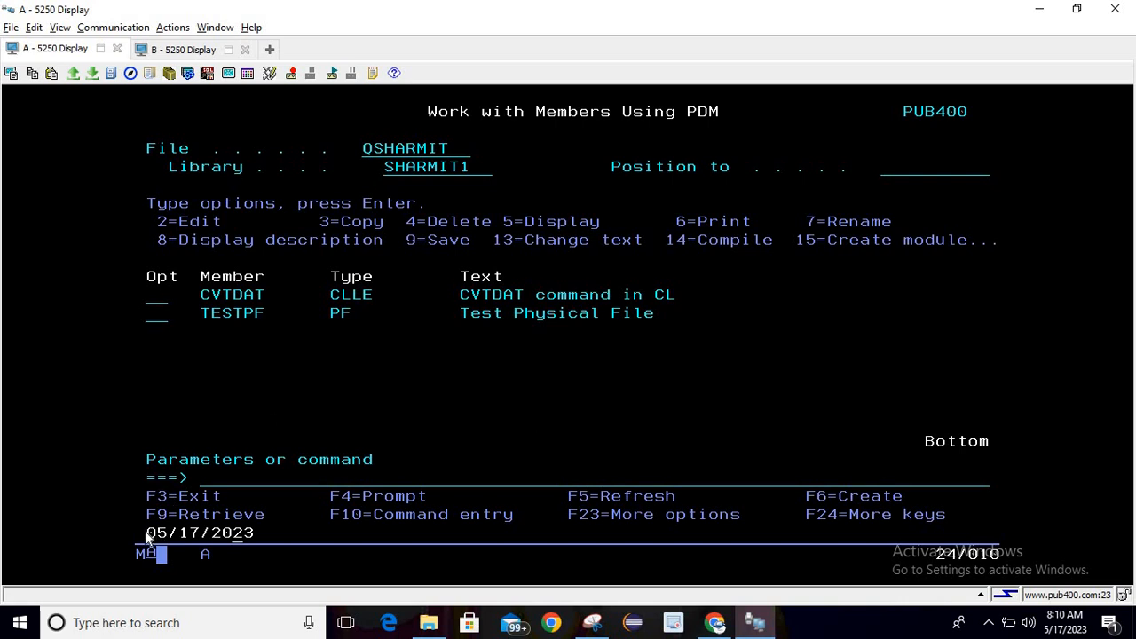